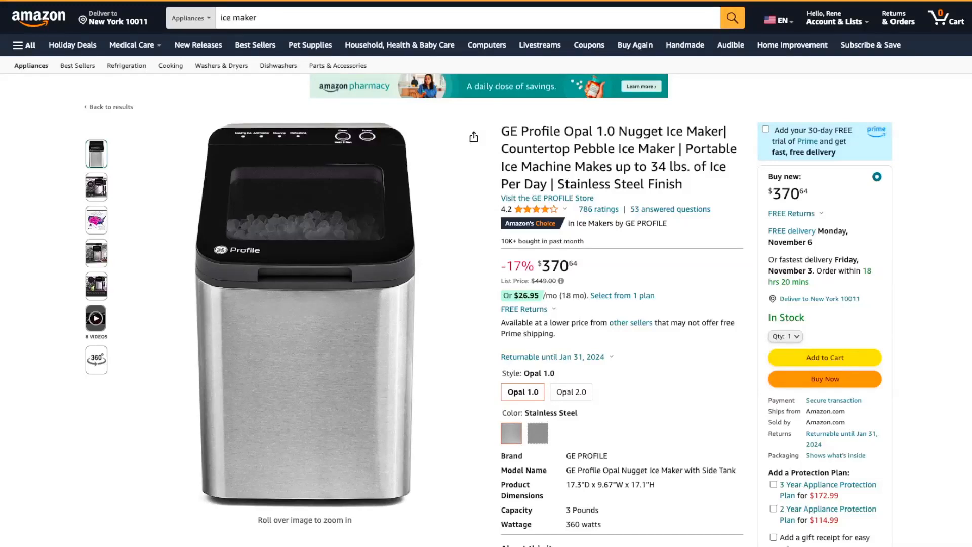
# View the second and hard-water-map photos, then expand the image into the full gallery.
pyautogui.click(96, 187)
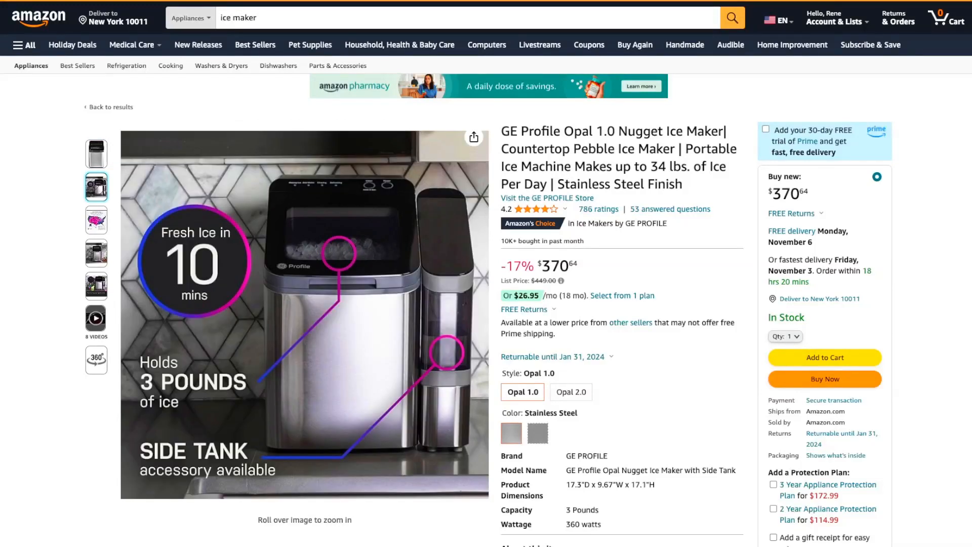
pyautogui.click(96, 219)
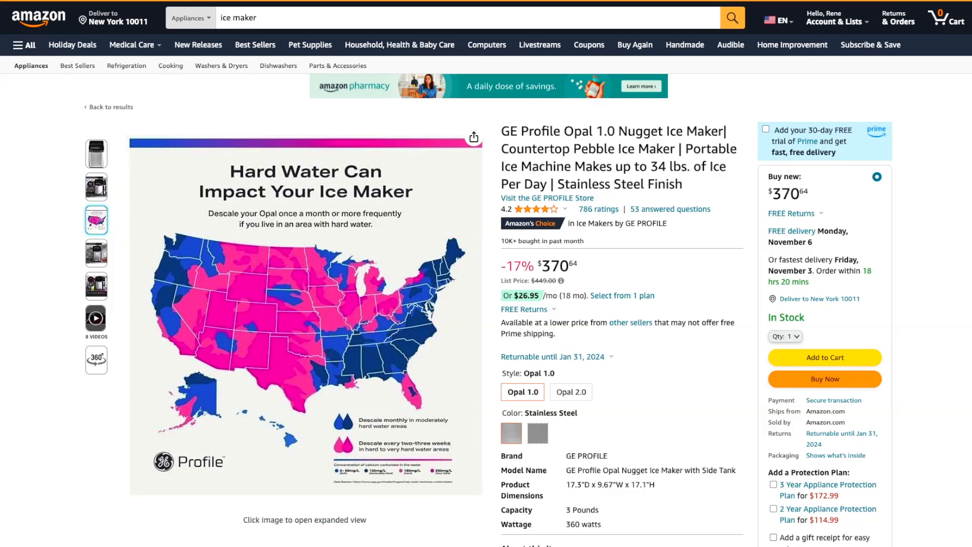
pyautogui.click(96, 252)
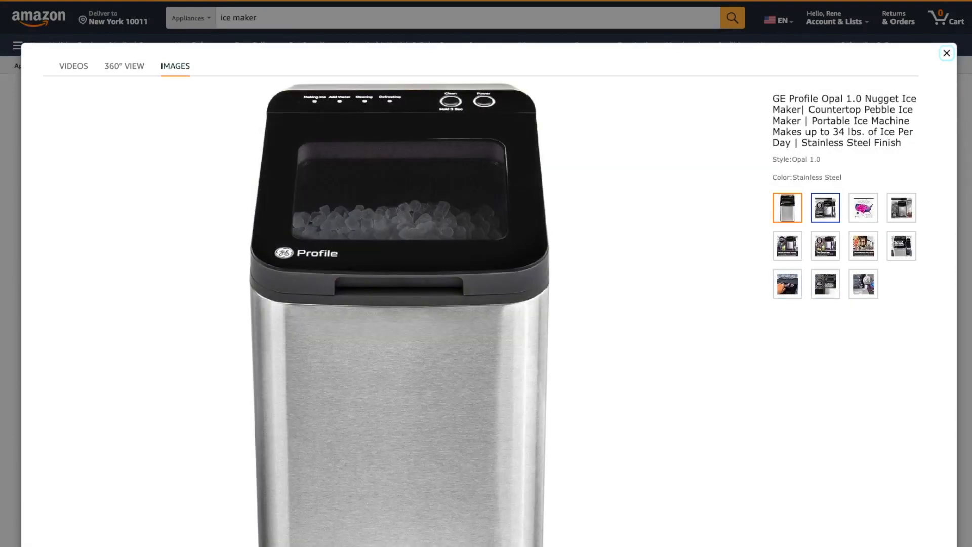
# Browse the gallery photos to the integrated ice bin close-up and close the gallery.
pyautogui.click(825, 208)
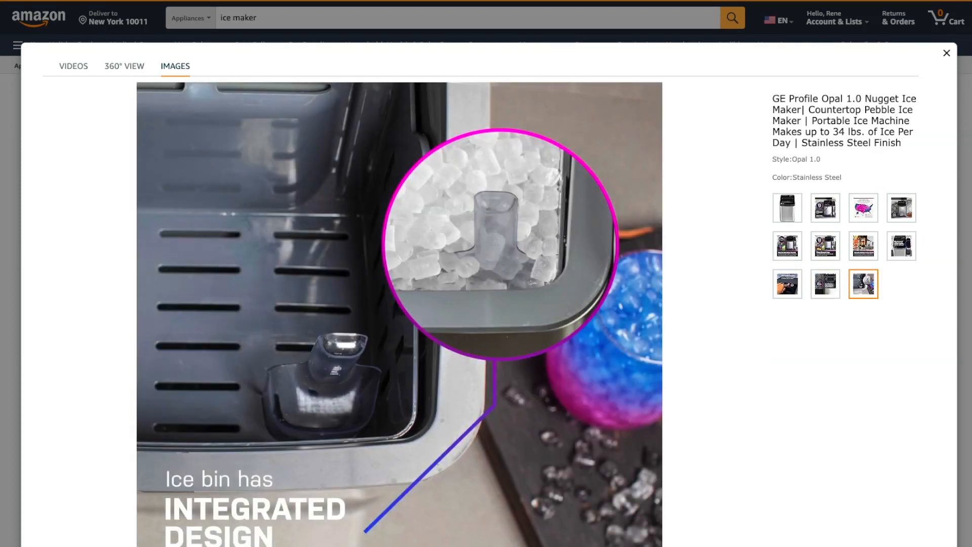
pyautogui.click(946, 52)
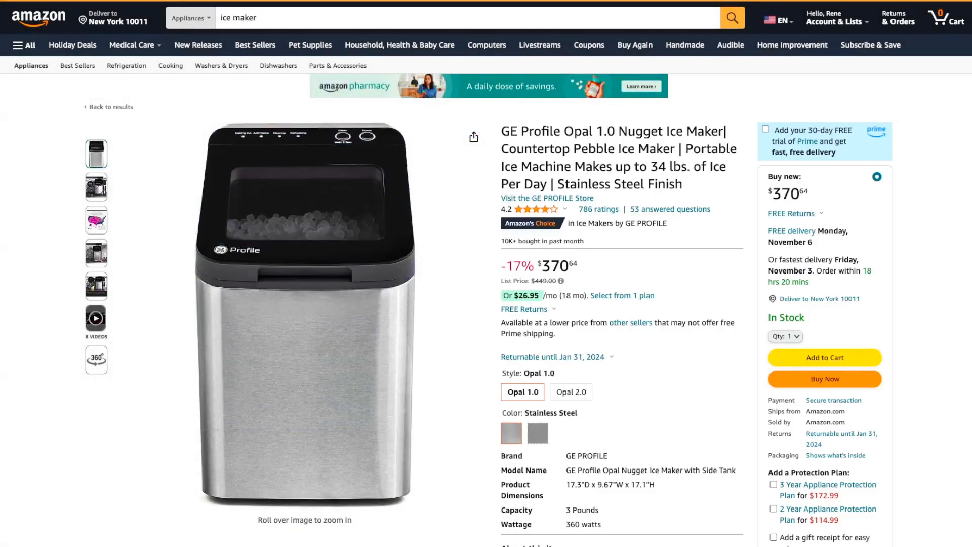
# Open the 8 videos to play the Opal 1.0 Cleaning and Descaling How to Video.
pyautogui.click(96, 318)
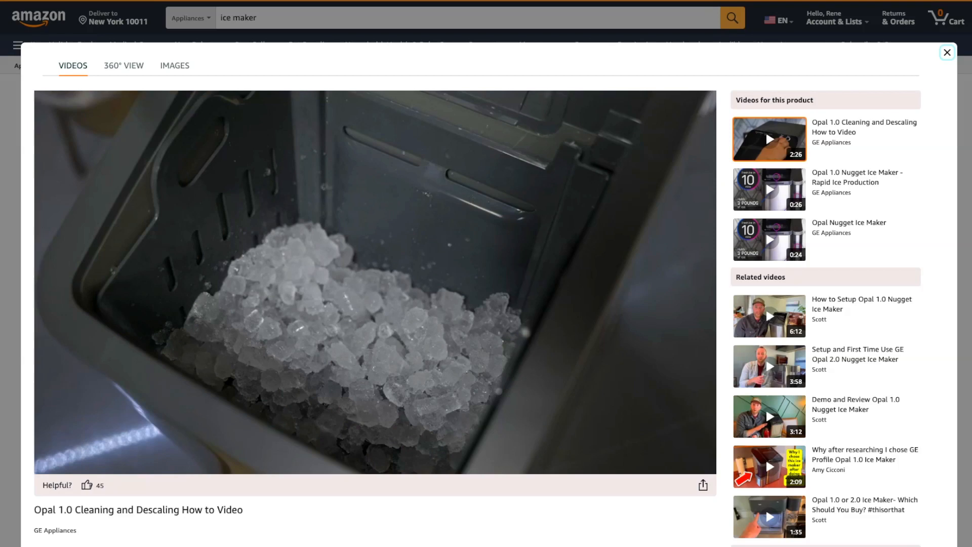
# Watch the Rapid Ice Production video, then close the video viewer.
pyautogui.click(373, 278)
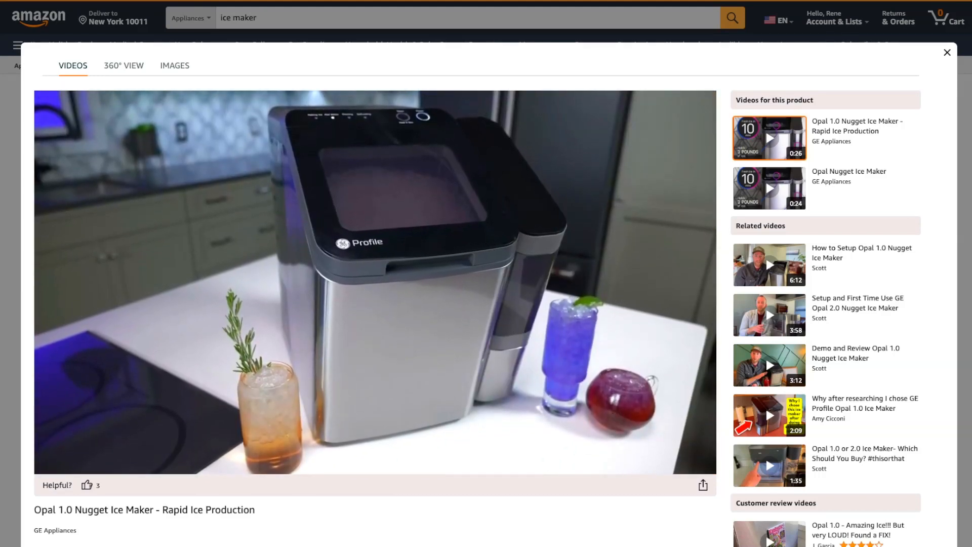
pyautogui.click(374, 282)
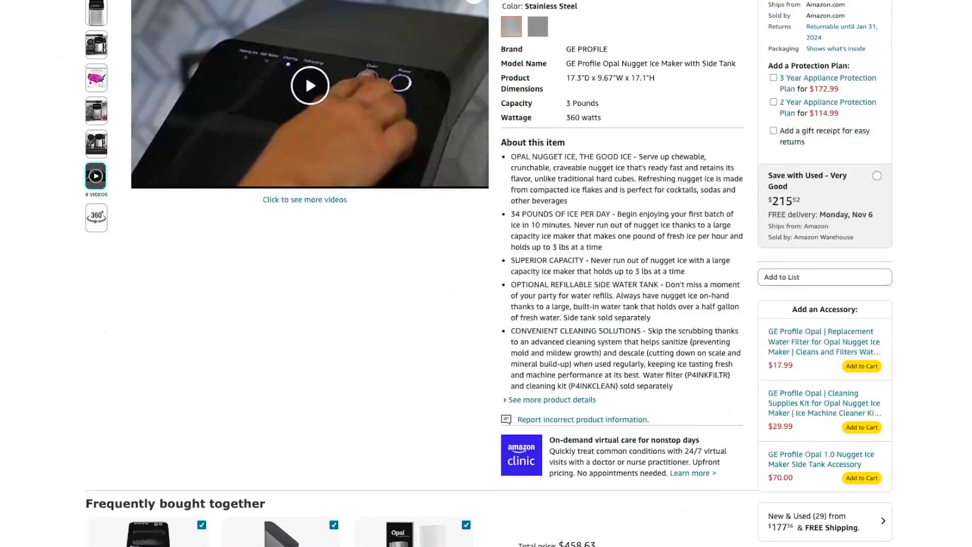
# Scroll past Product information, From the manufacturer and Compare with similar items to Customer reviews.
pyautogui.scroll(-3)
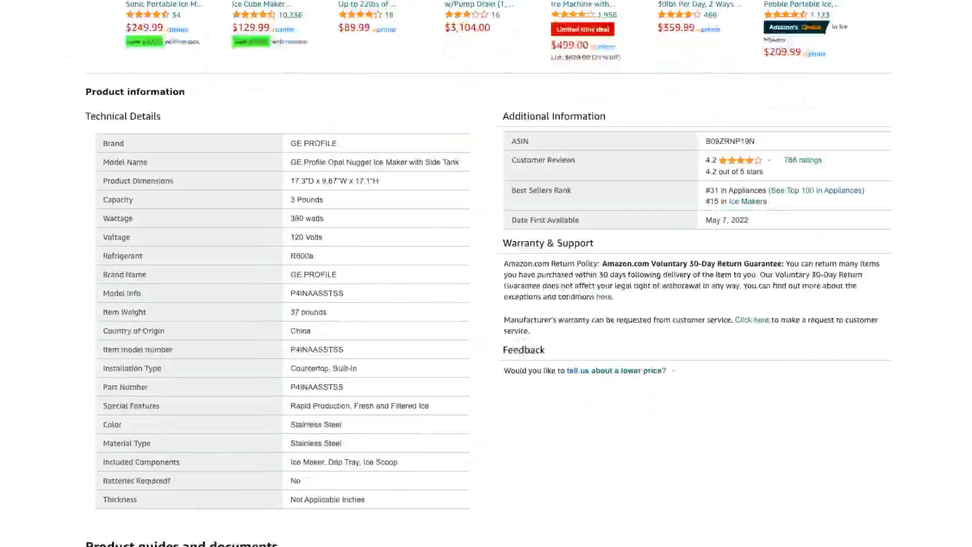
pyautogui.scroll(-3)
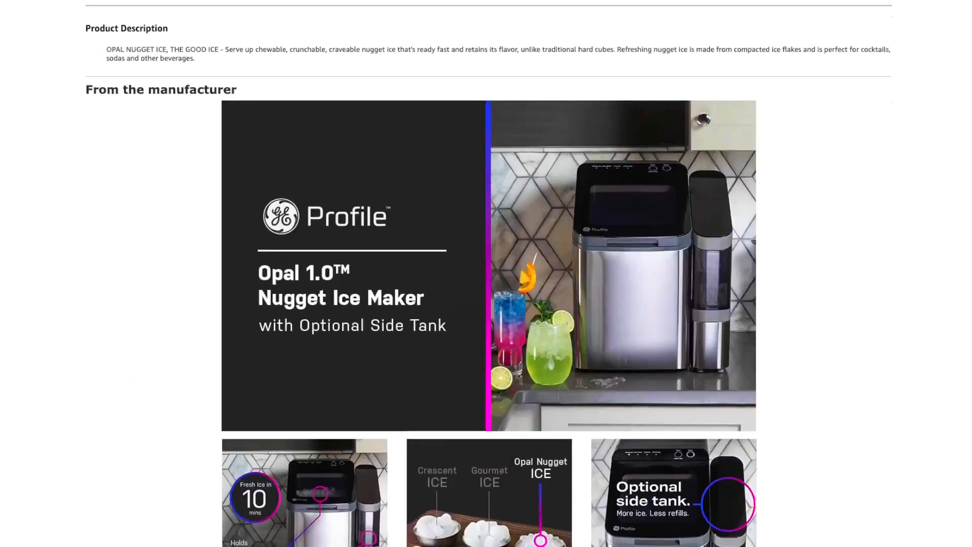
pyautogui.scroll(-3)
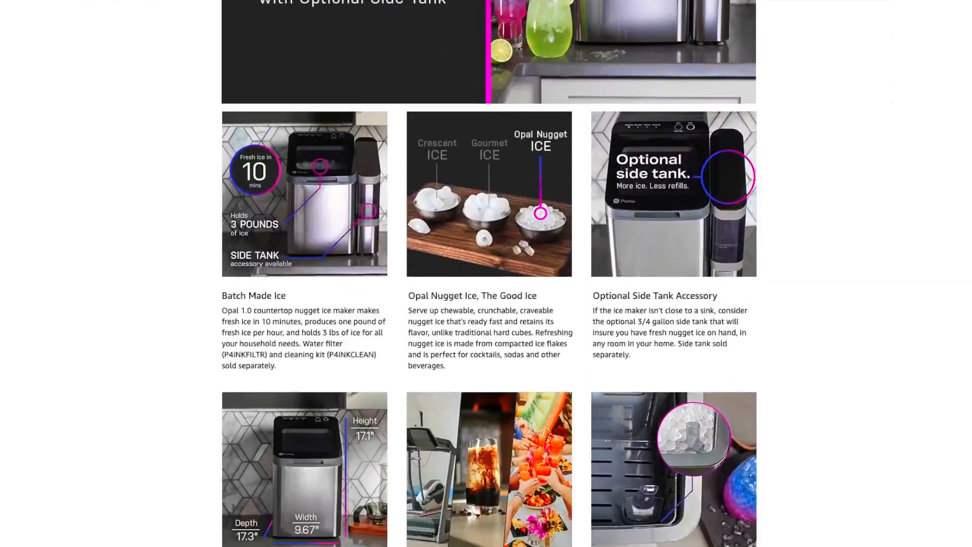
pyautogui.scroll(-3)
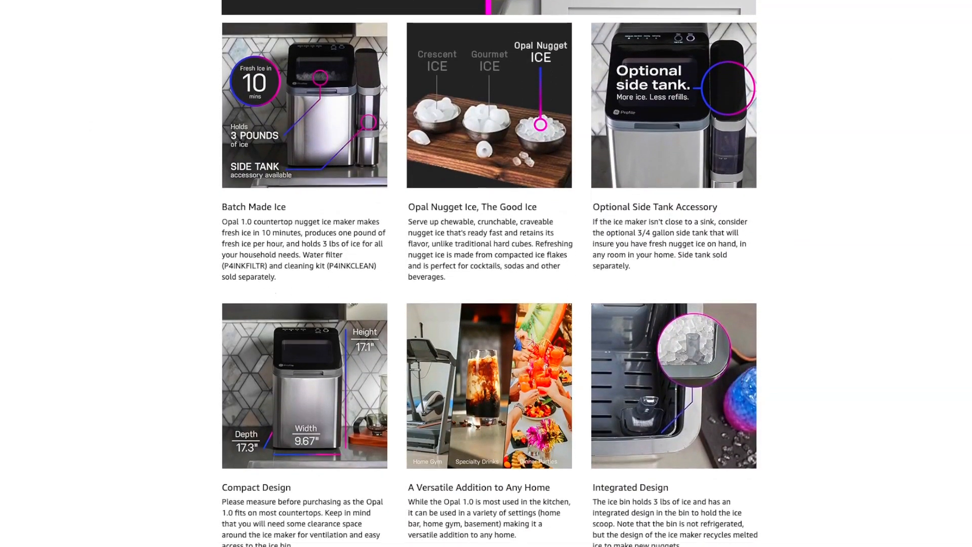
pyautogui.scroll(-3)
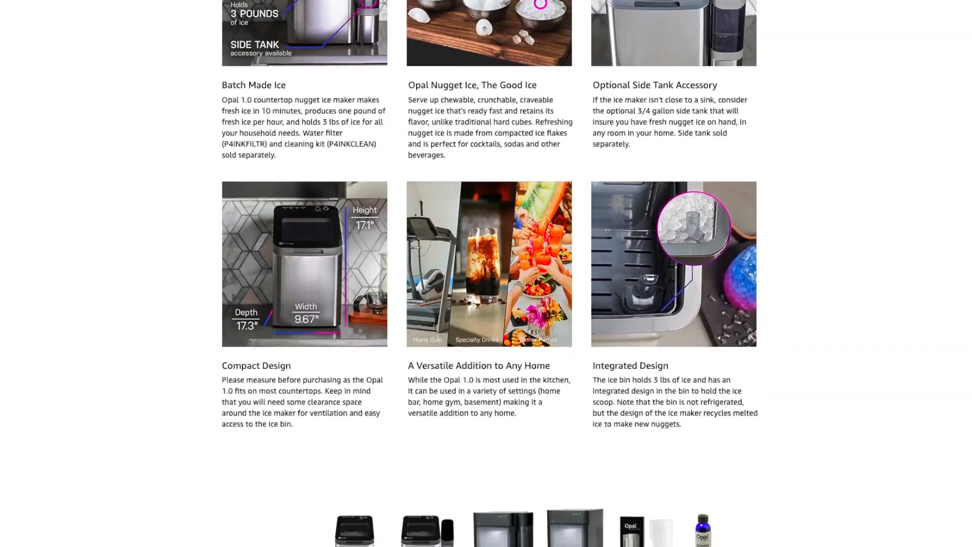
pyautogui.scroll(-3)
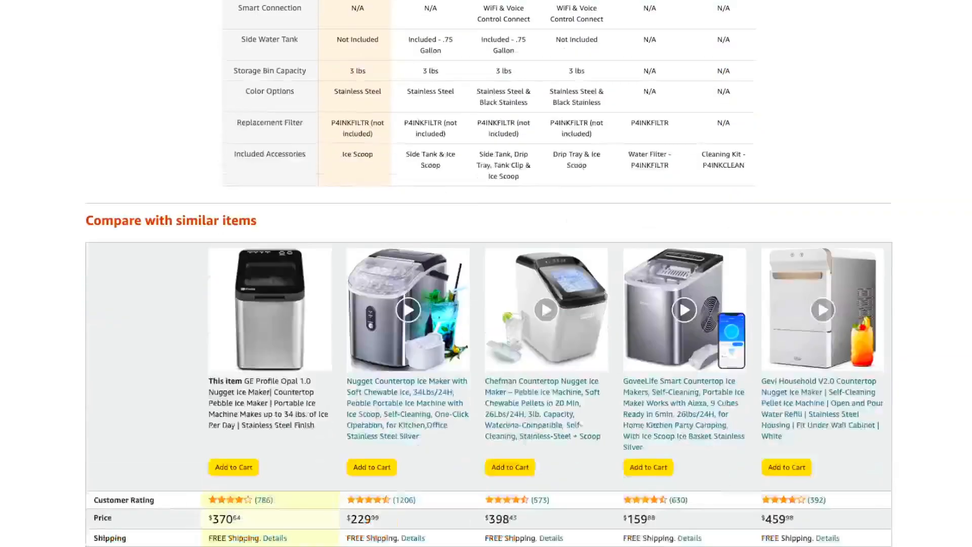
pyautogui.scroll(-3)
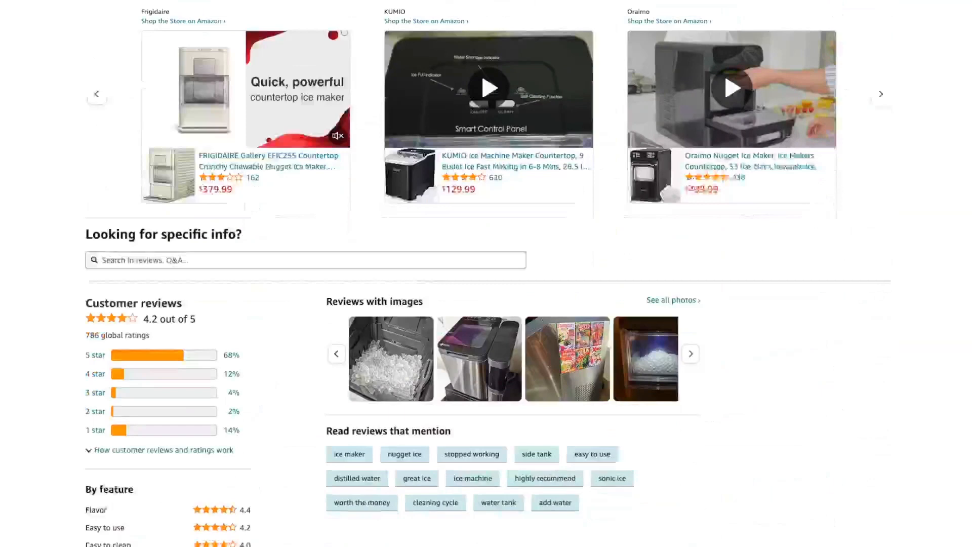
pyautogui.scroll(-3)
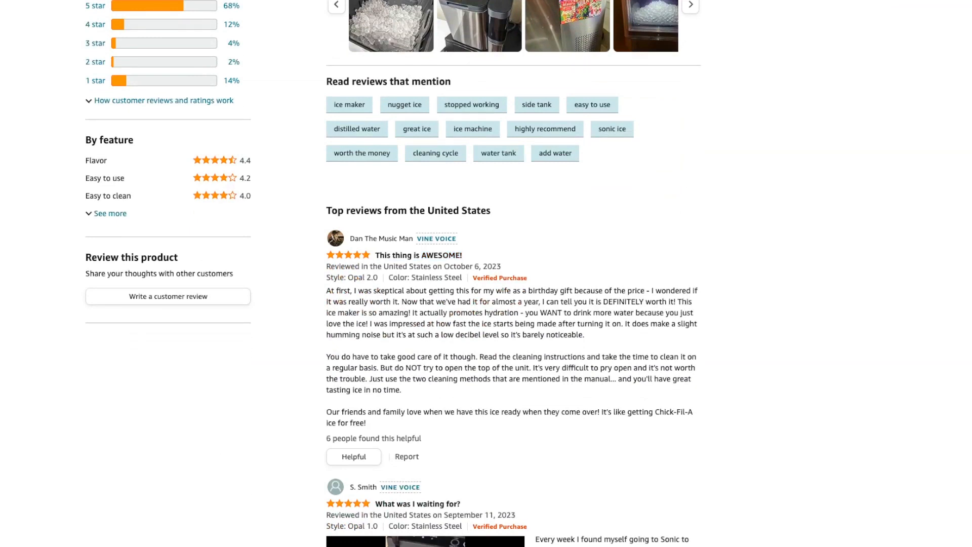
# Highlight the first review's closing sentence, clear it, then highlight the second review's opening.
pyautogui.moveTo(326, 290); pyautogui.dragTo(556, 323)
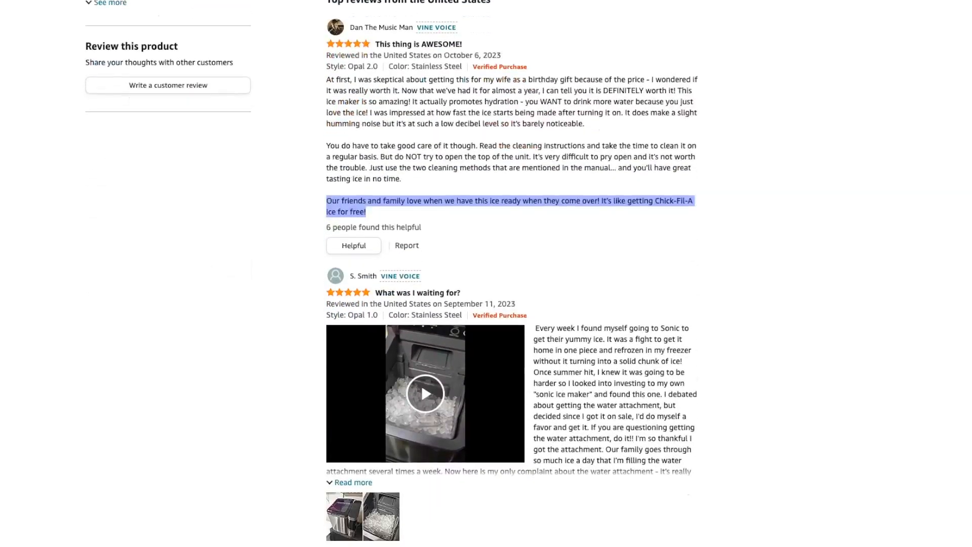
pyautogui.click(425, 393)
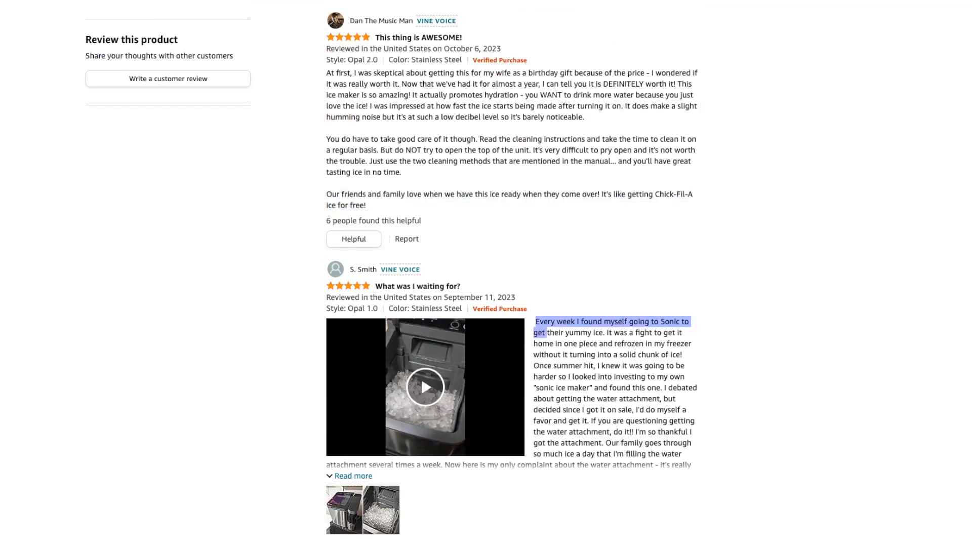
pyautogui.moveTo(536, 321); pyautogui.dragTo(665, 454)
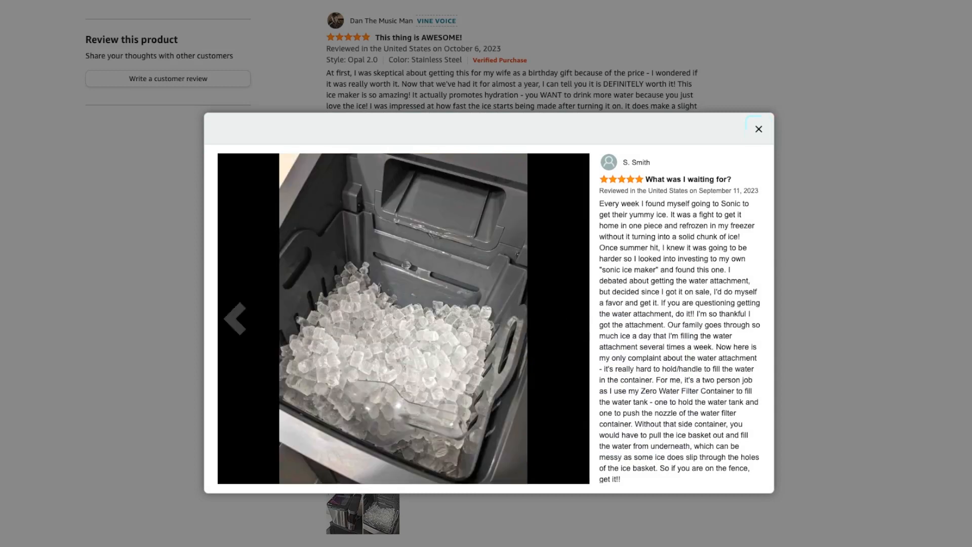
# Close the review photo, show the main product photo again, and return toward reviews.
pyautogui.click(759, 129)
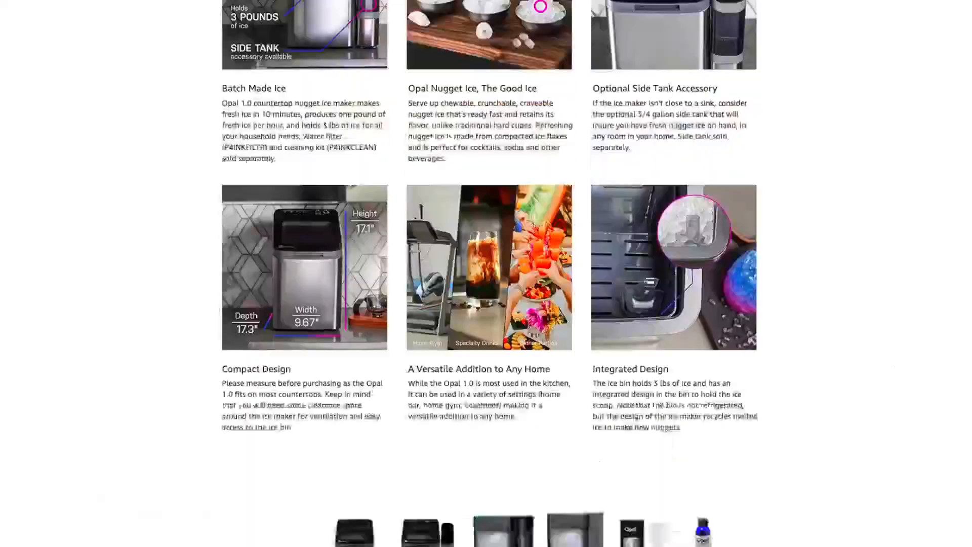
pyautogui.scroll(-3)
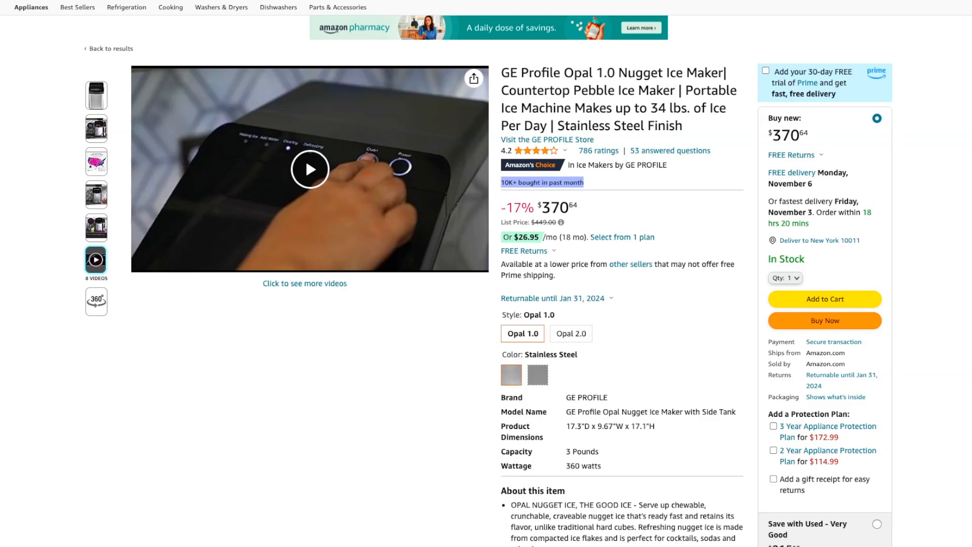
pyautogui.click(96, 95)
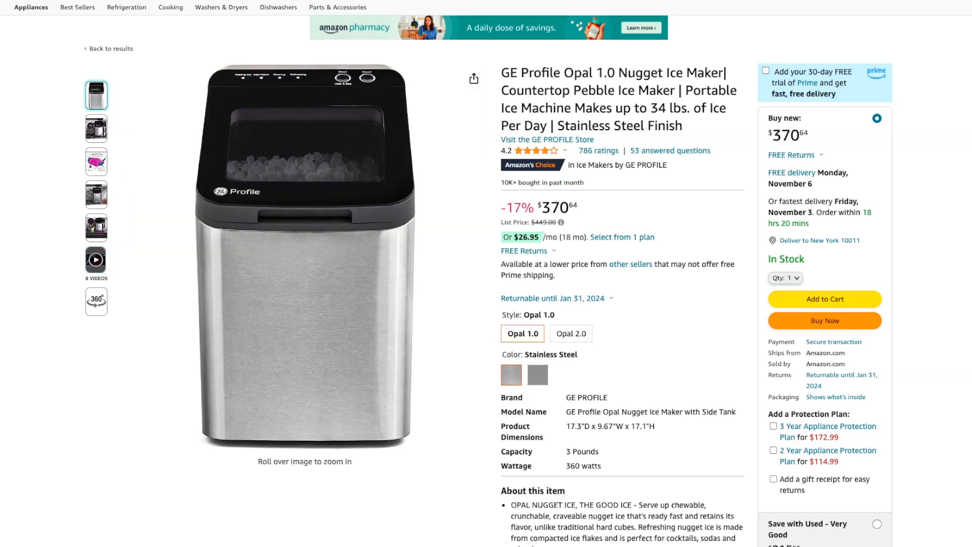
pyautogui.scroll(-3)
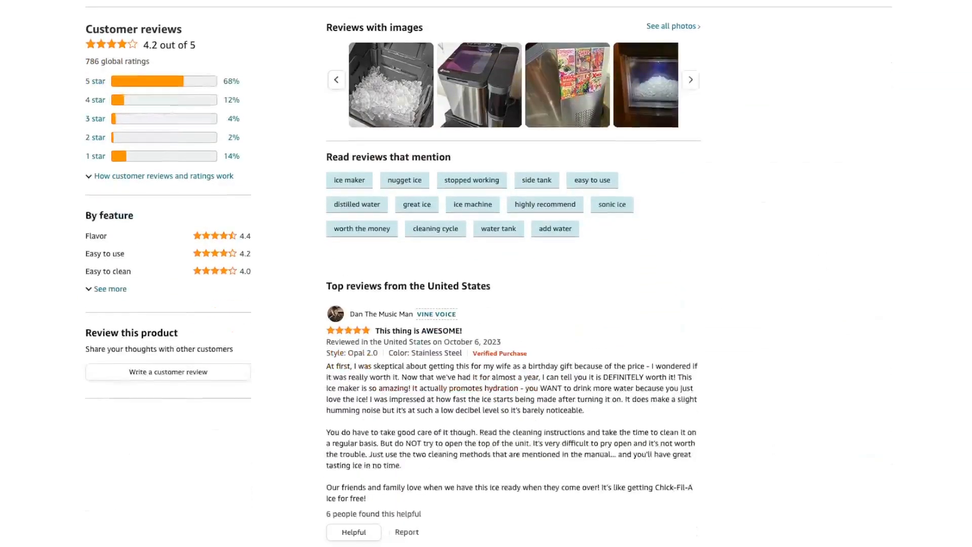
# Highlight the first review's last sentence, then open the 'What was I waiting for?' review photos.
pyautogui.scroll(-3)
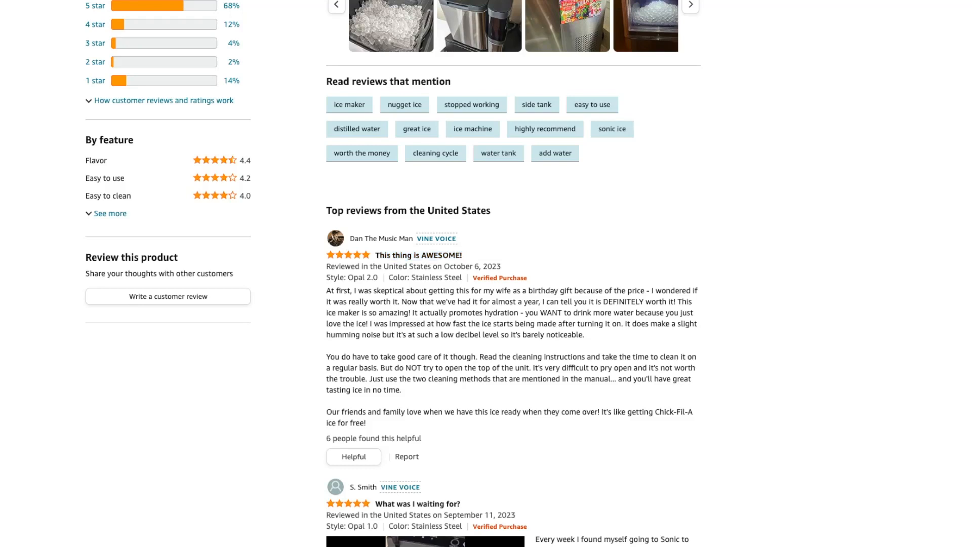
pyautogui.moveTo(326, 290); pyautogui.dragTo(594, 323)
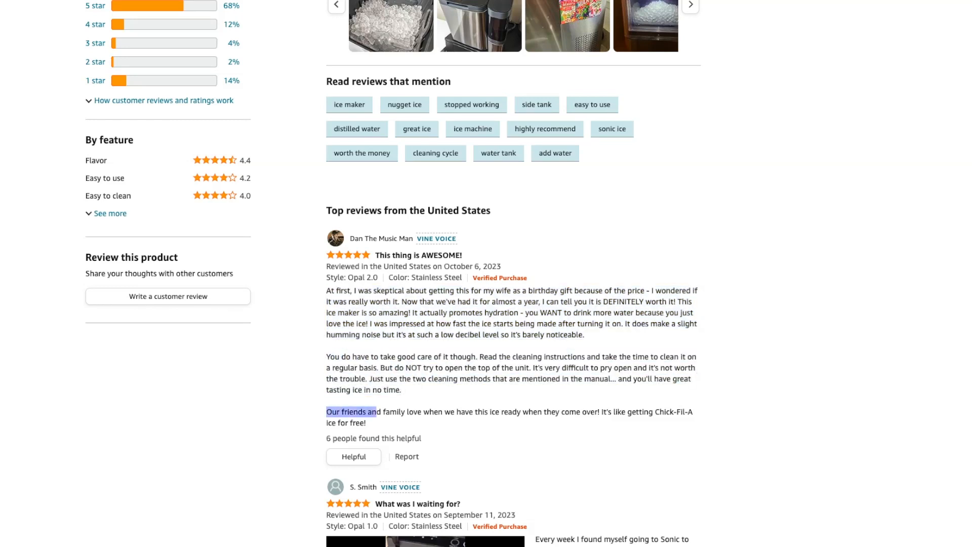
pyautogui.scroll(-3)
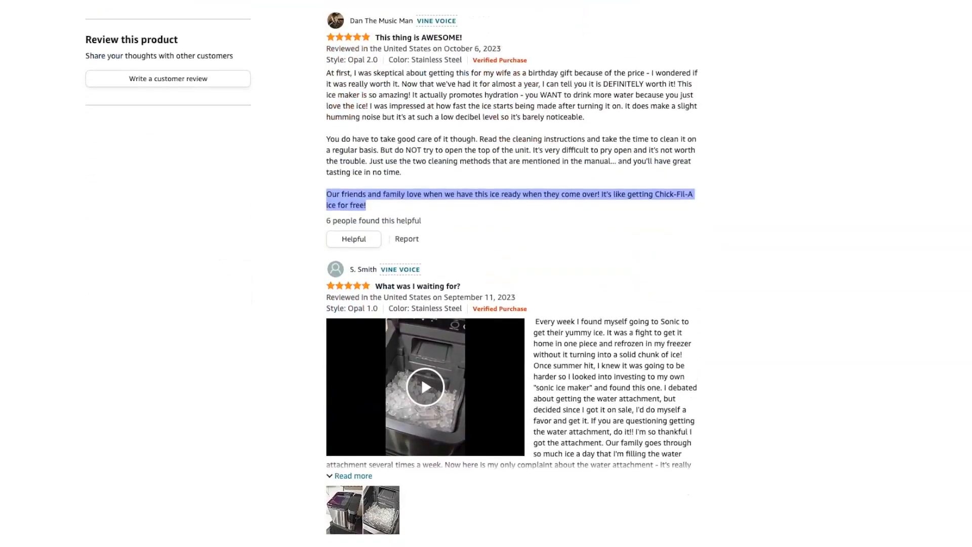
pyautogui.click(425, 386)
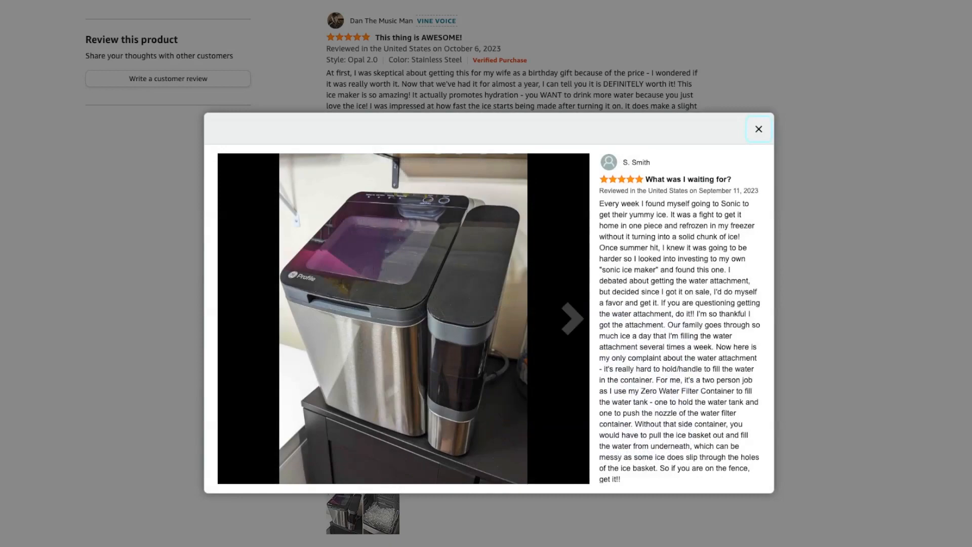
# Step back one review photo, close the viewer, and show the main product photo.
pyautogui.click(566, 329)
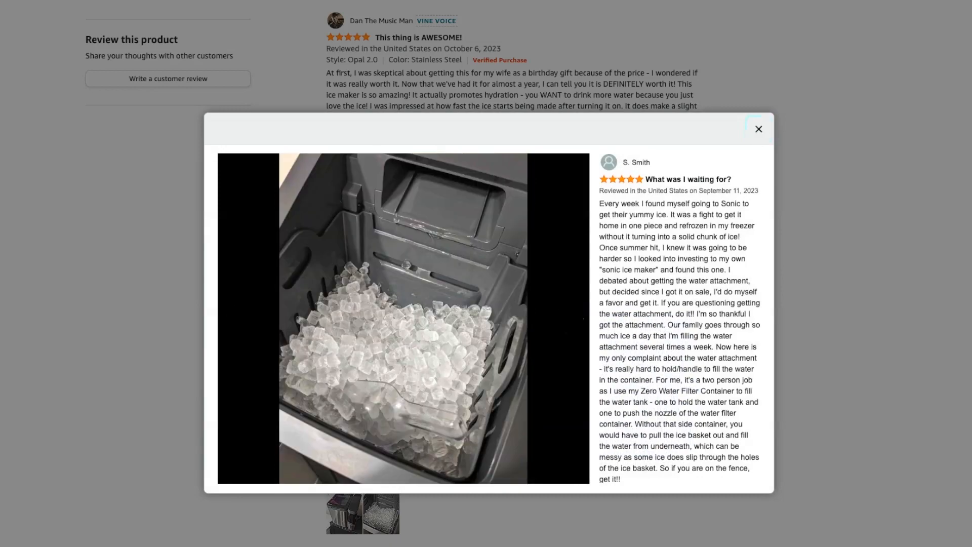
pyautogui.click(758, 128)
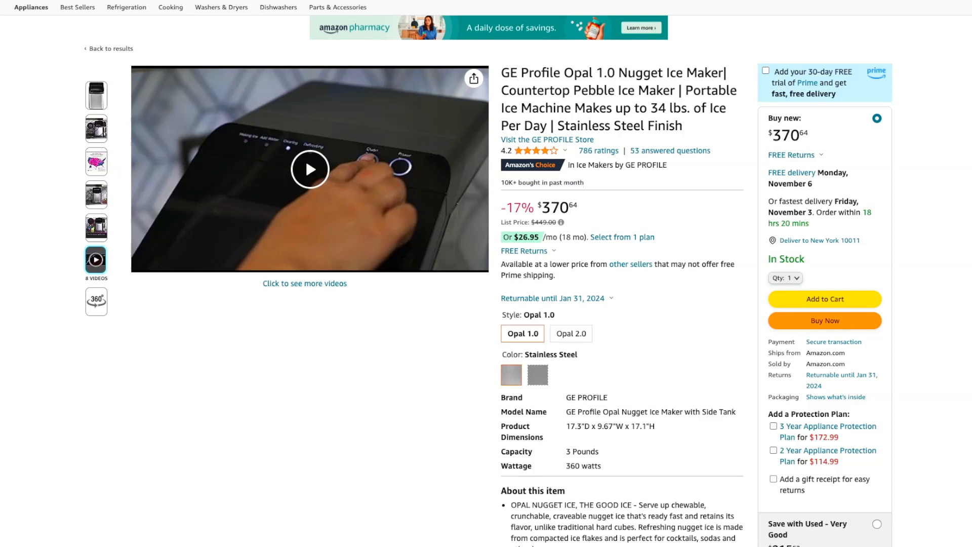
pyautogui.click(97, 95)
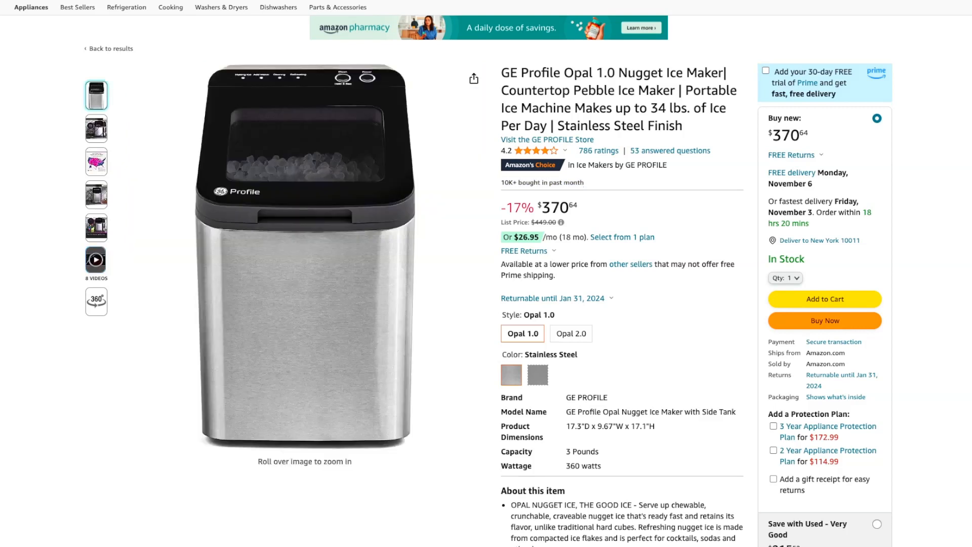